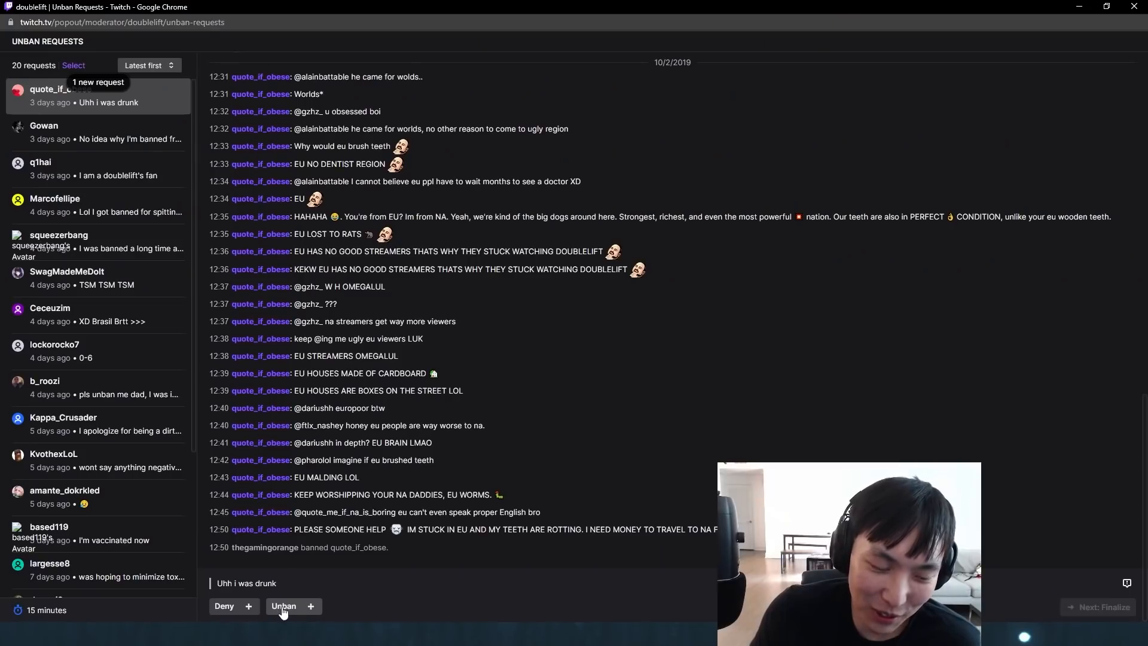
{"action": "left_click", "coordinate": [51, 95]}
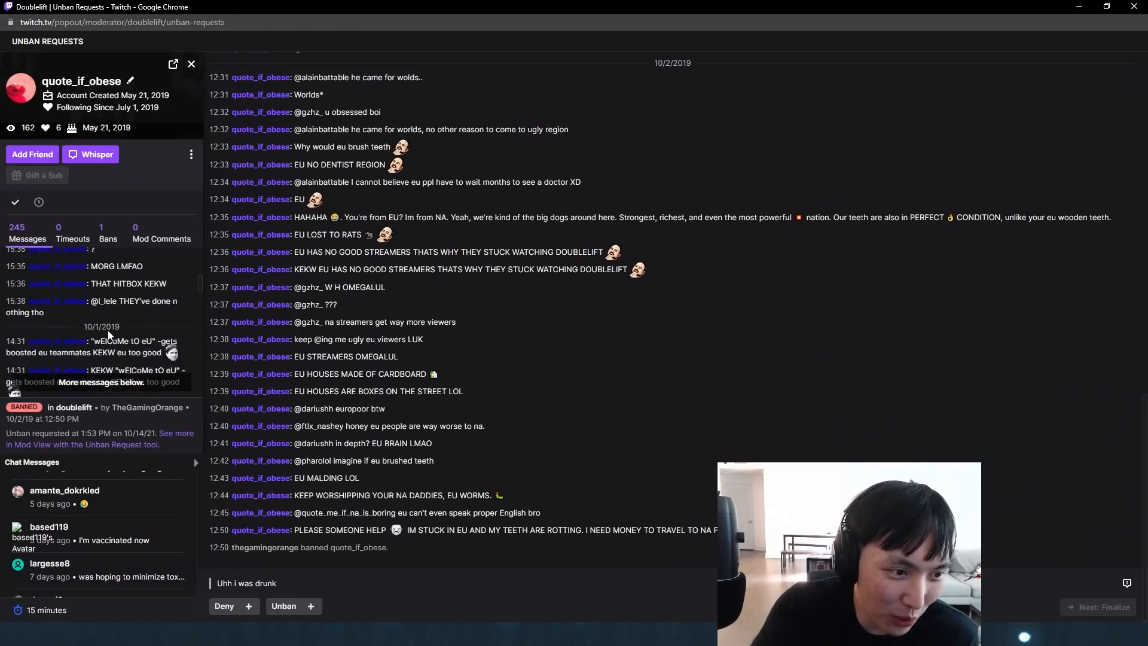
{"action": "scroll", "scroll_direction": "down", "scroll_amount": 3}
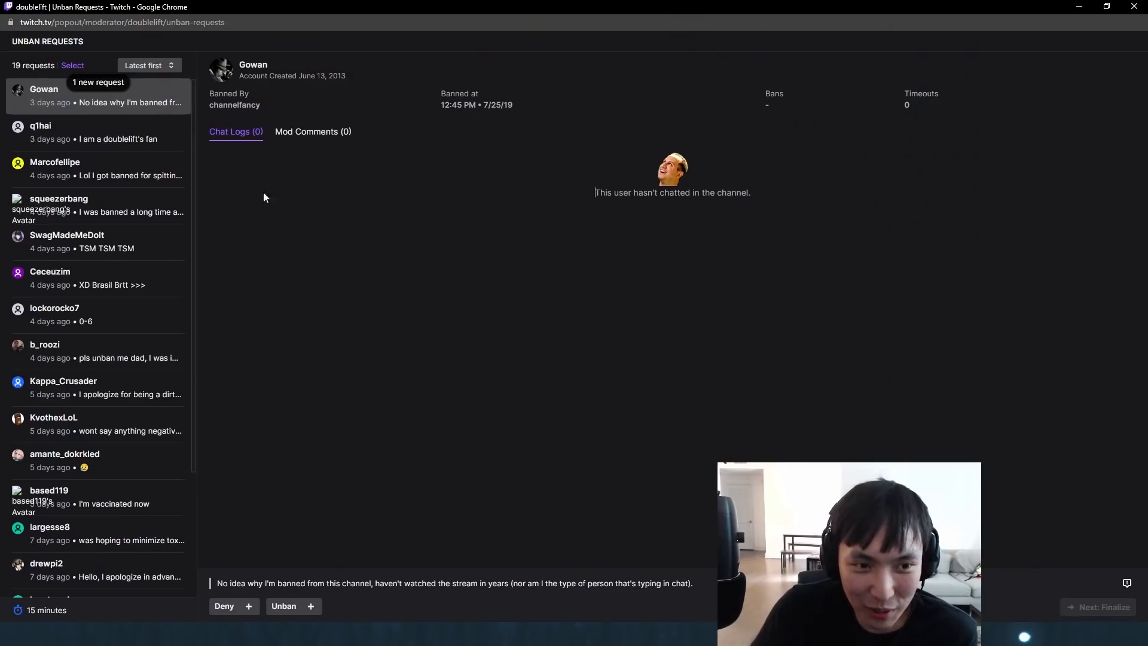
Step: Open the request from the user who says they don't know why they're banned
{"action": "left_click", "coordinate": [41, 125]}
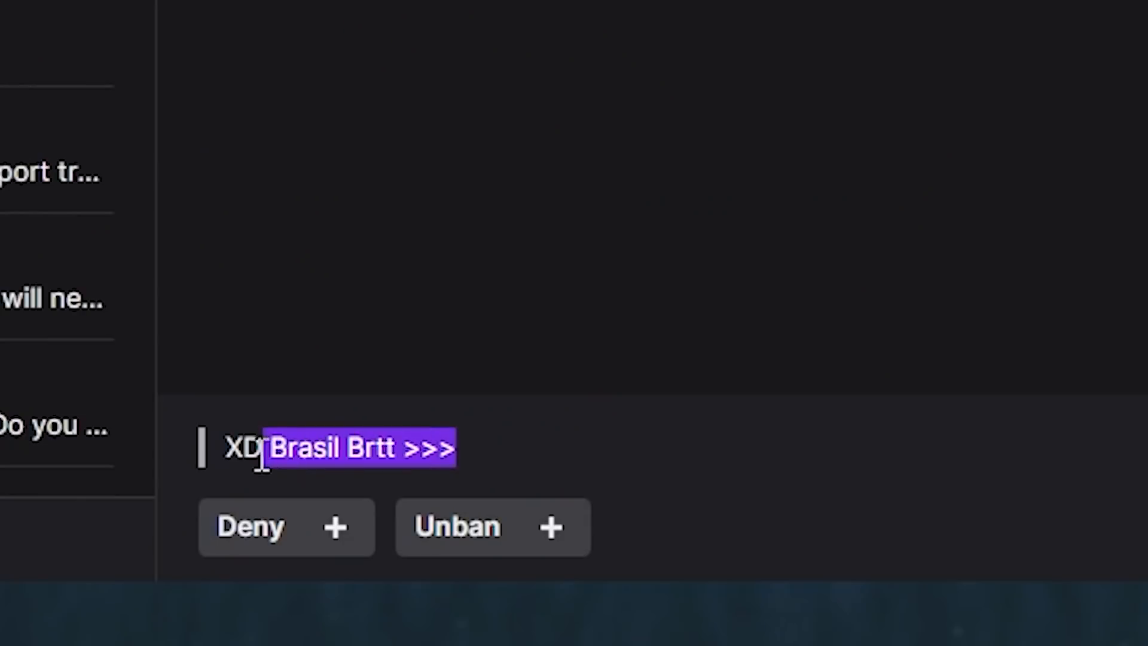
Step: Clear the message highlight and begin the decision on the 'XD Brasil Brtt >>>' request
{"action": "left_click", "coordinate": [477, 447]}
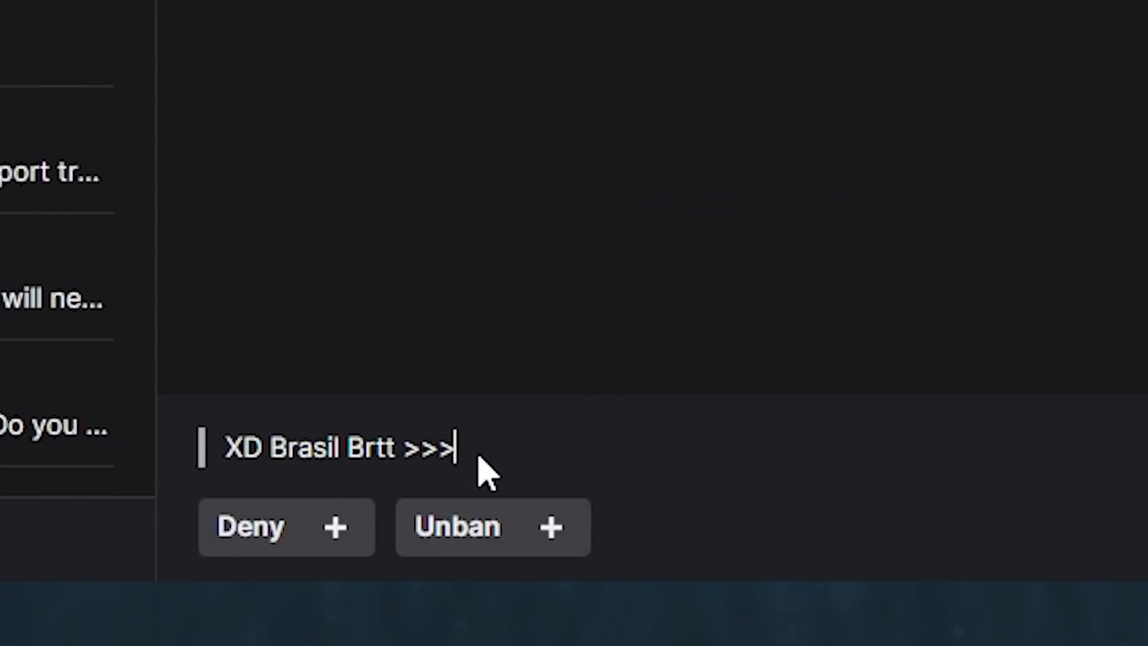
{"action": "left_click", "coordinate": [286, 526]}
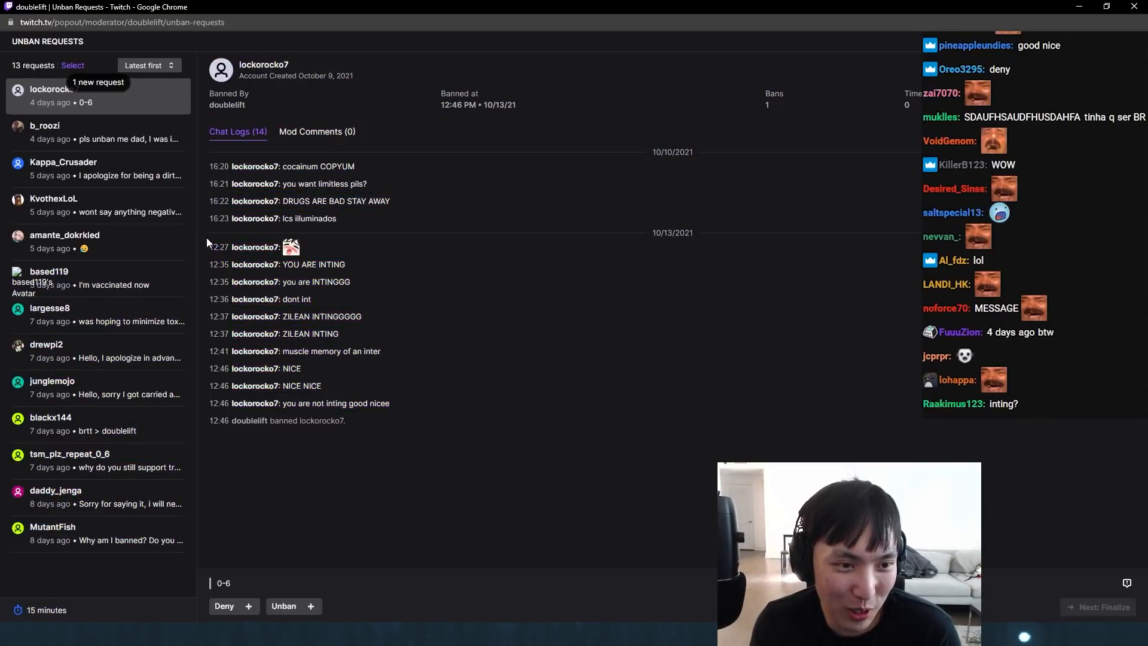
{"action": "left_click", "coordinate": [224, 606]}
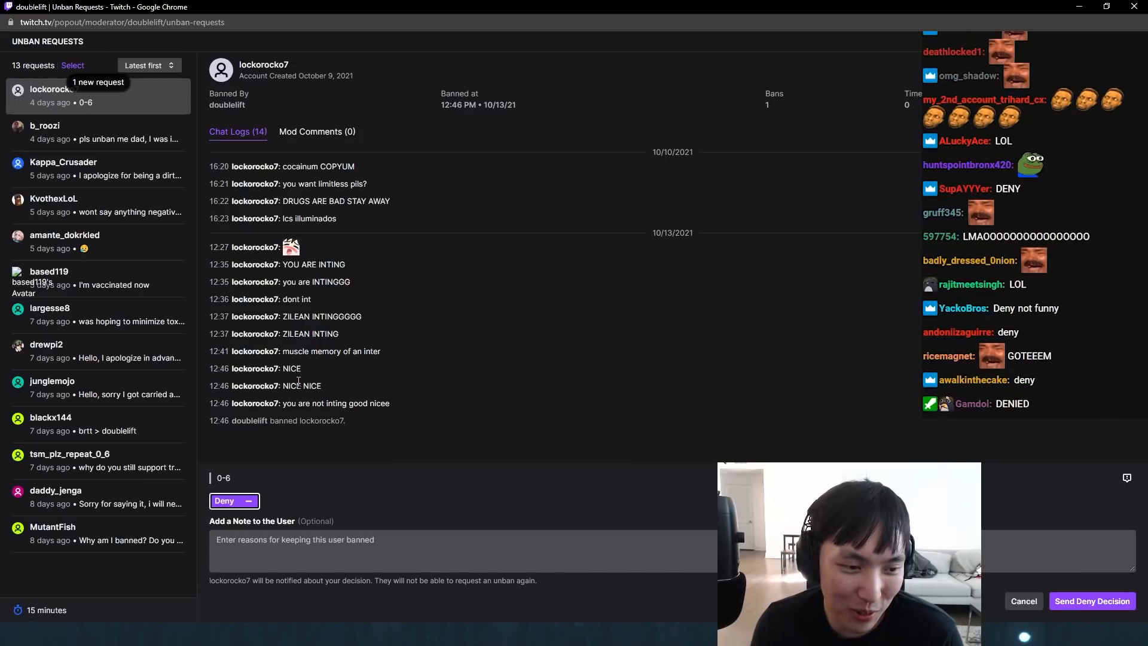
{"action": "left_click", "coordinate": [1091, 601]}
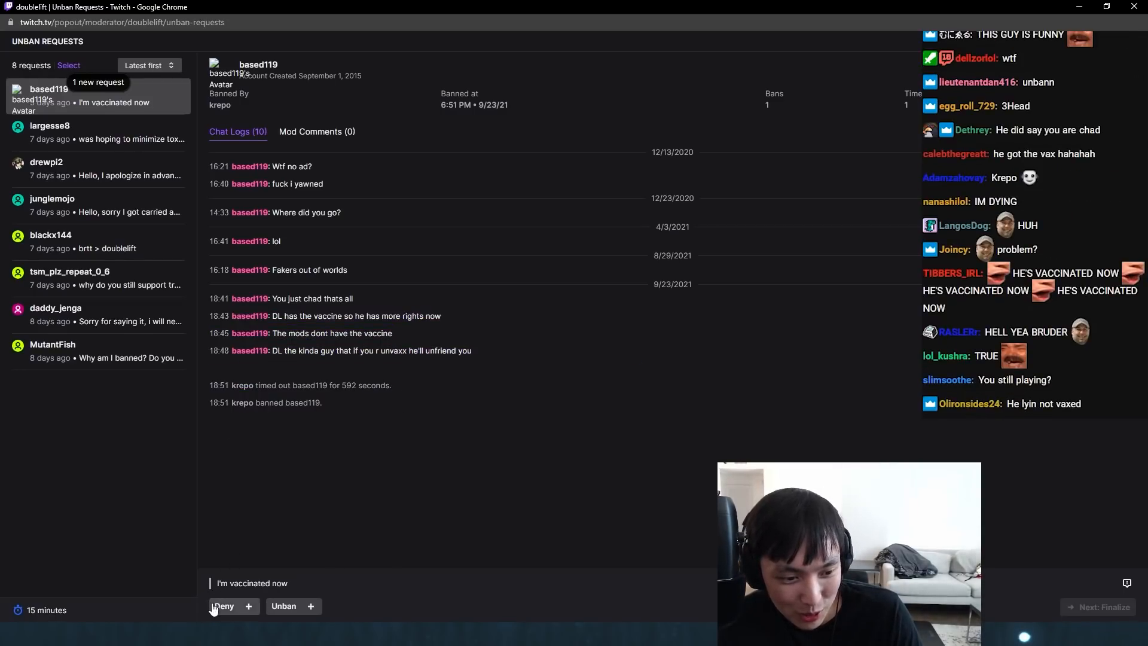
{"action": "left_click", "coordinate": [223, 606]}
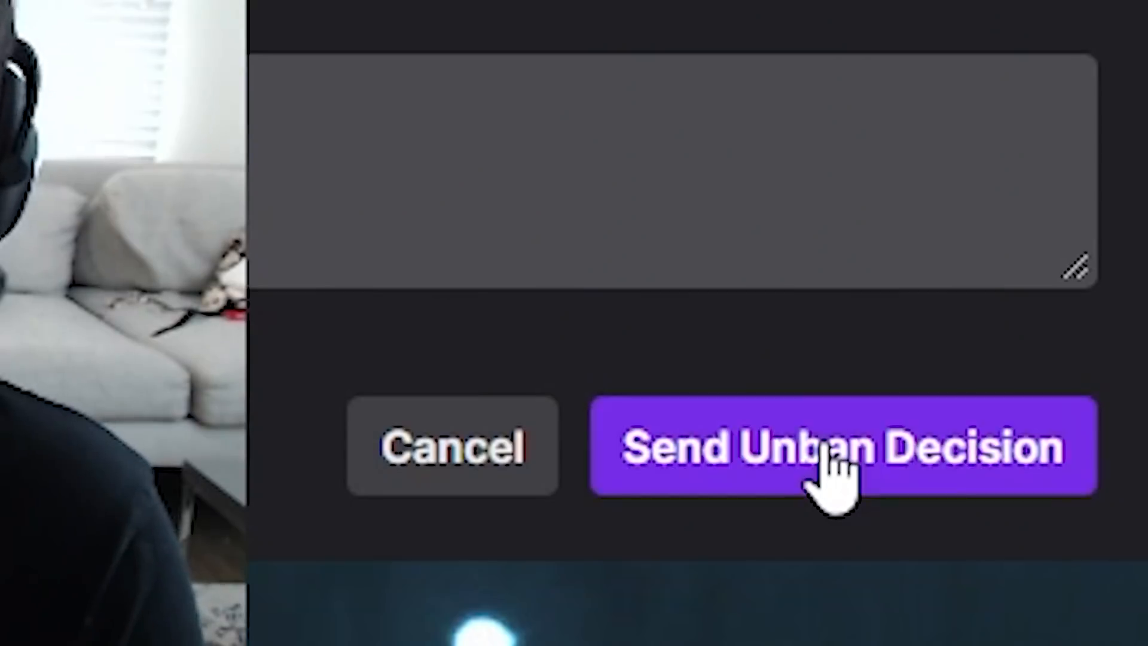
{"action": "left_click", "coordinate": [841, 447]}
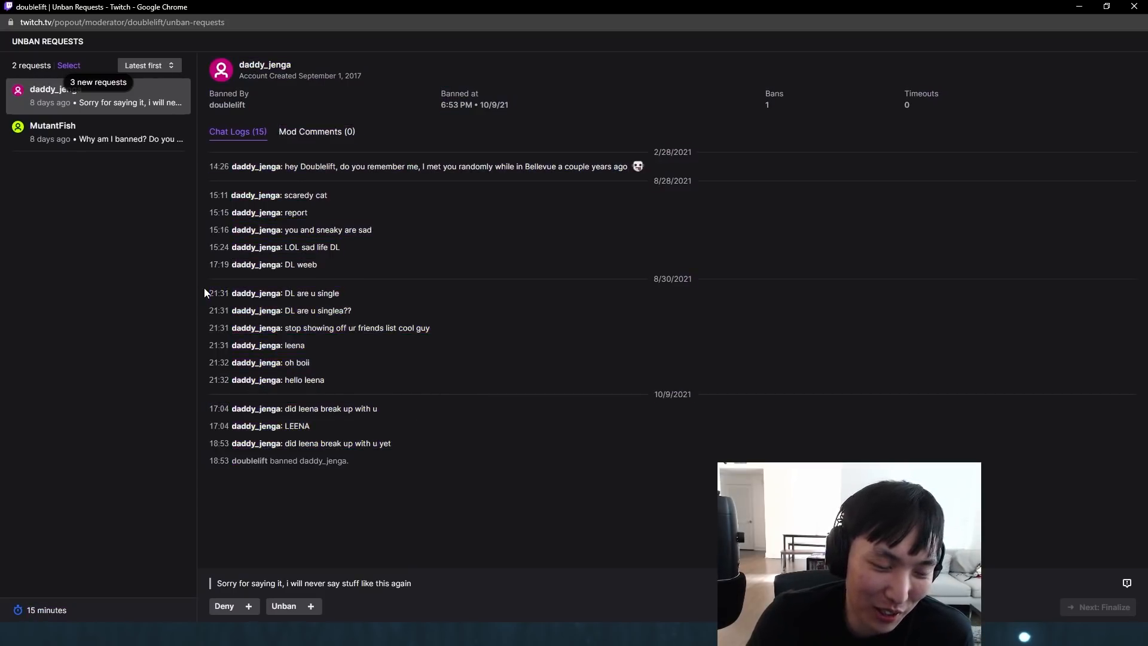
{"action": "mouse_move", "coordinate": [208, 285]}
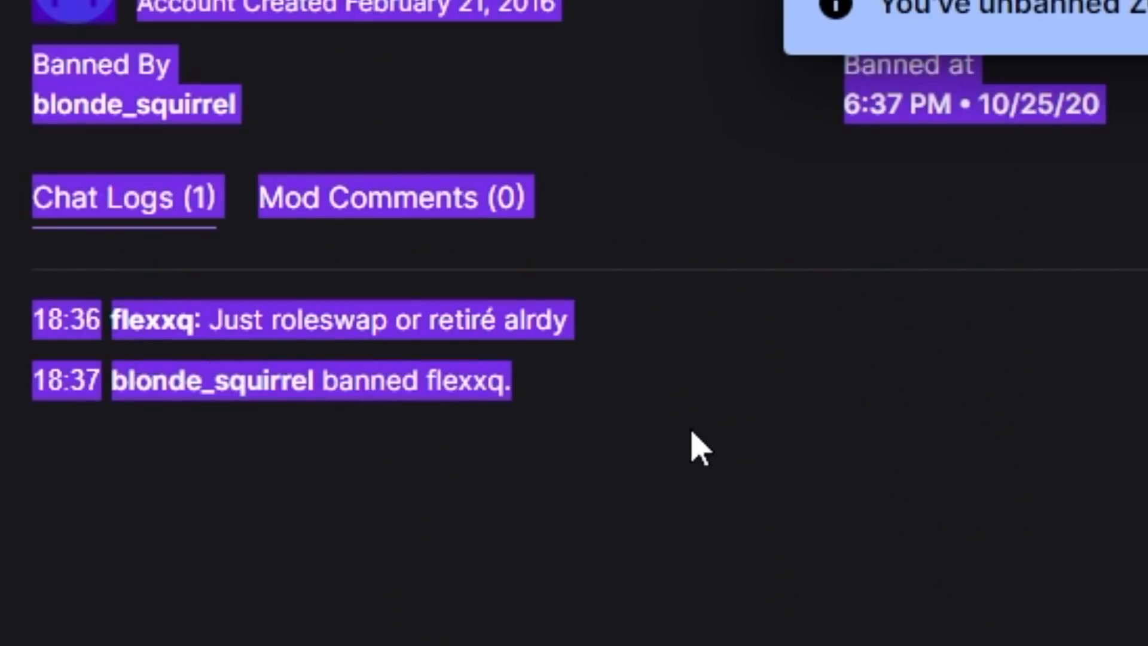
Step: Scroll to the 'Still washed up XD' request, deny it and send the decision
{"action": "scroll", "scroll_direction": "down", "scroll_amount": 3}
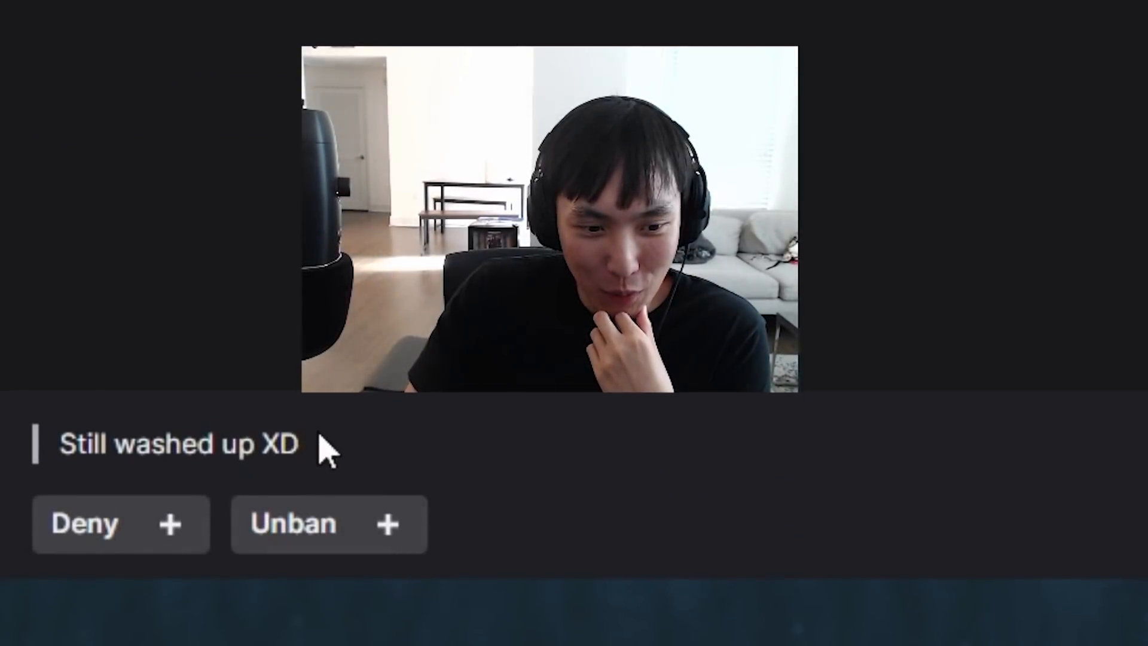
{"action": "double_click", "coordinate": [278, 443]}
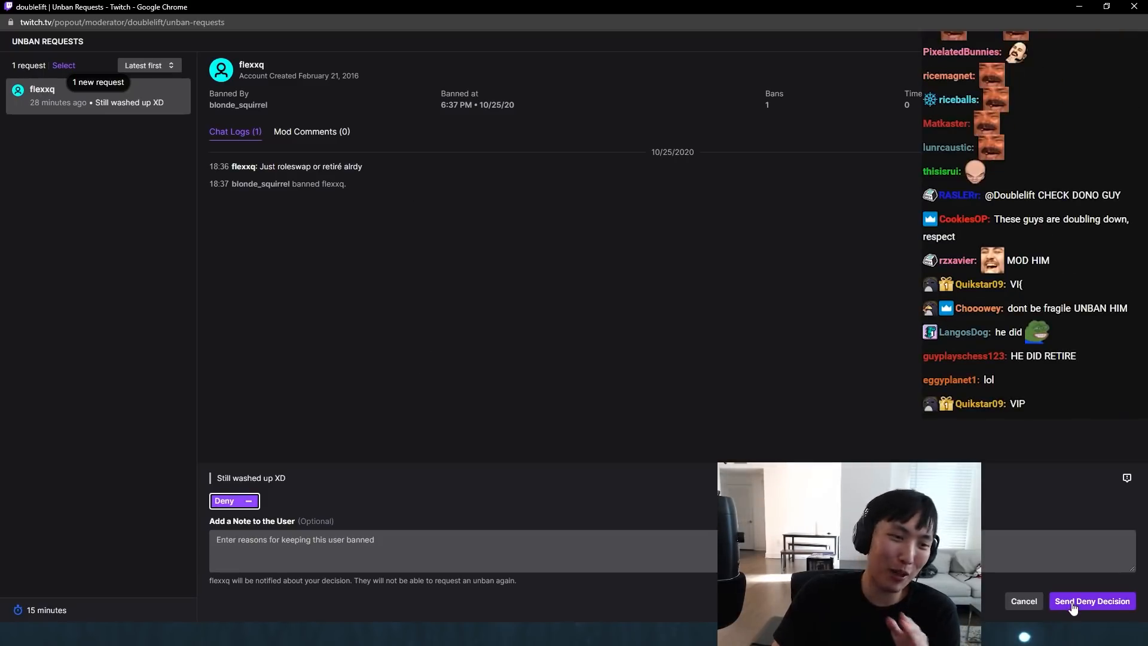
{"action": "left_click", "coordinate": [1093, 601]}
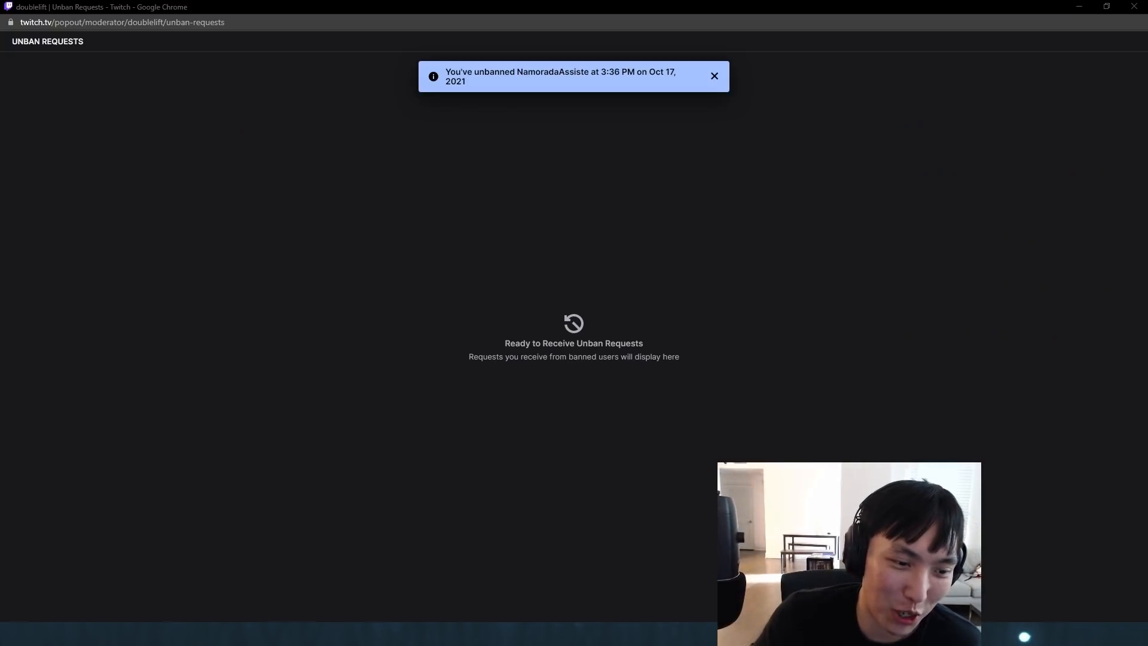
Step: Dismiss the unban confirmation notice
{"action": "left_click", "coordinate": [714, 75]}
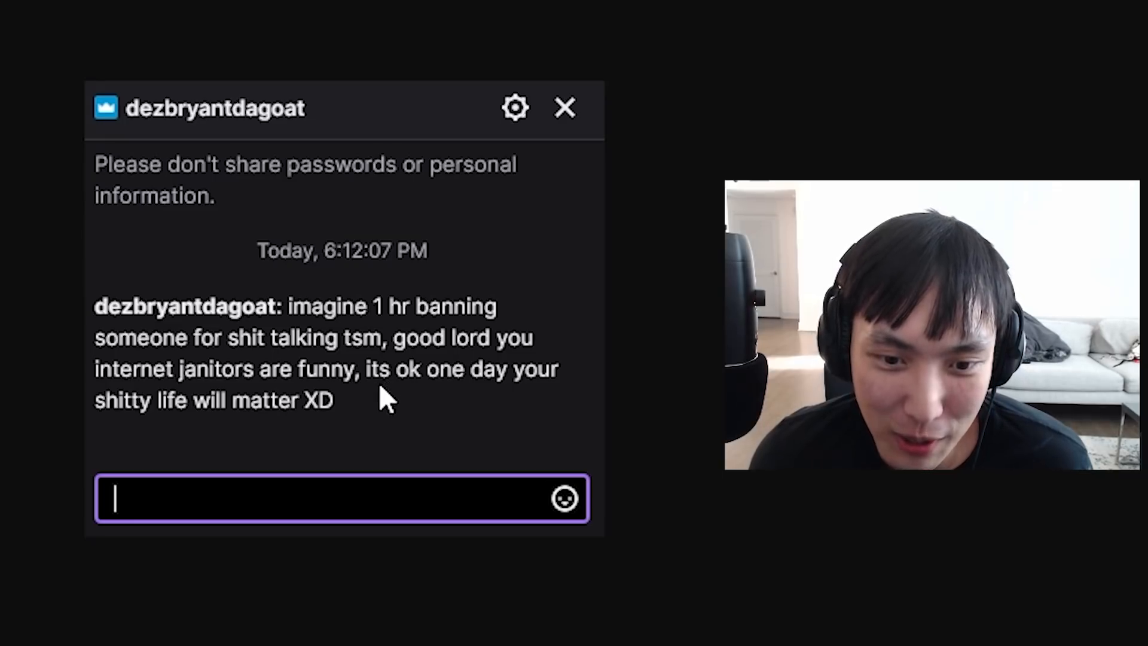
{"action": "mouse_move", "coordinate": [431, 418]}
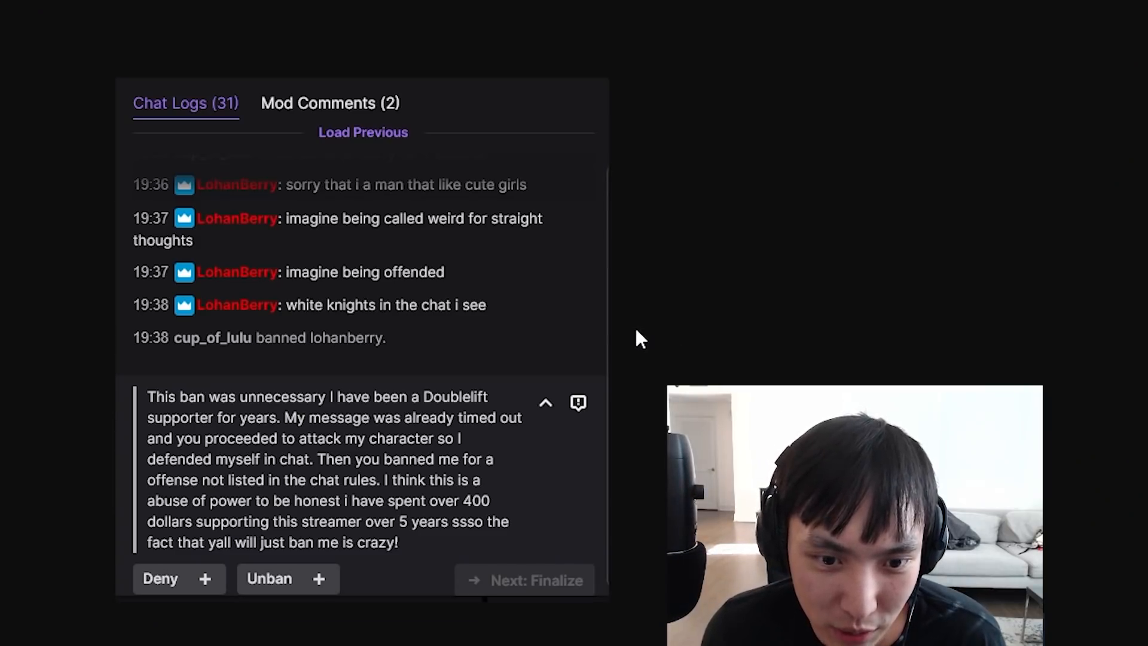
{"action": "mouse_move", "coordinate": [632, 336]}
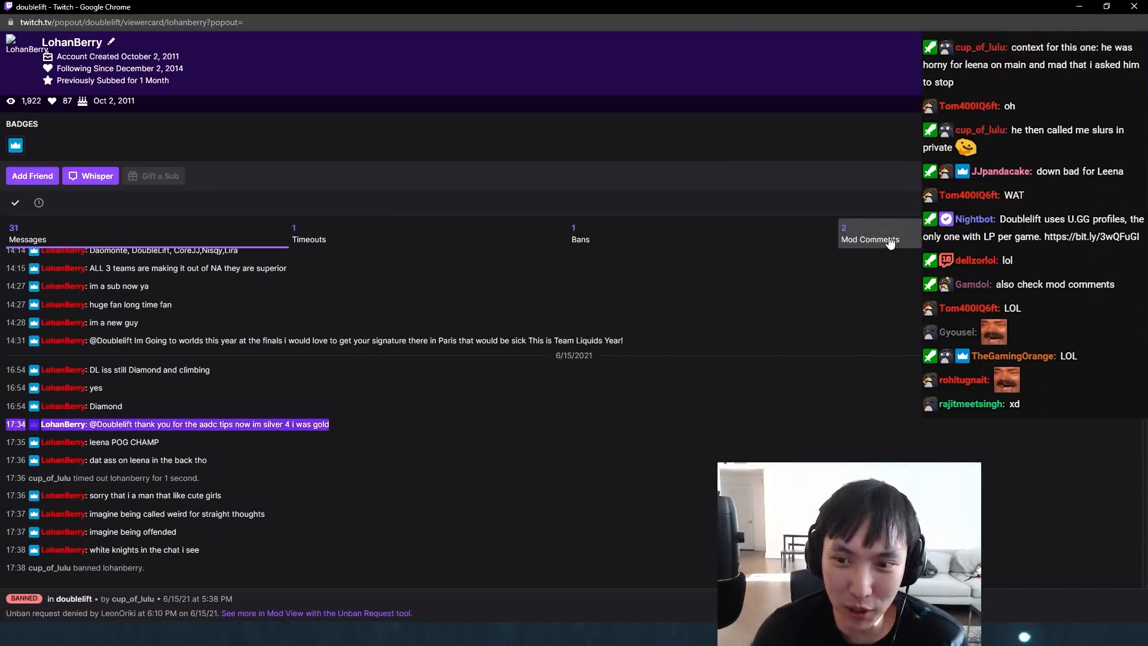
{"action": "left_click", "coordinate": [870, 234]}
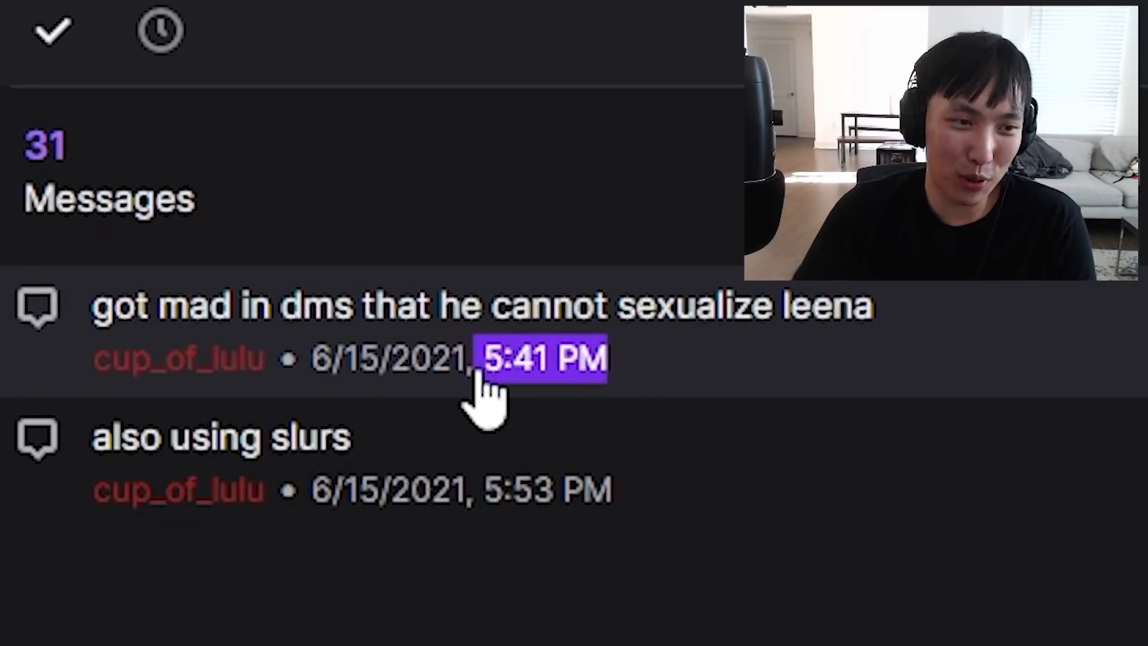
{"action": "mouse_move", "coordinate": [623, 505]}
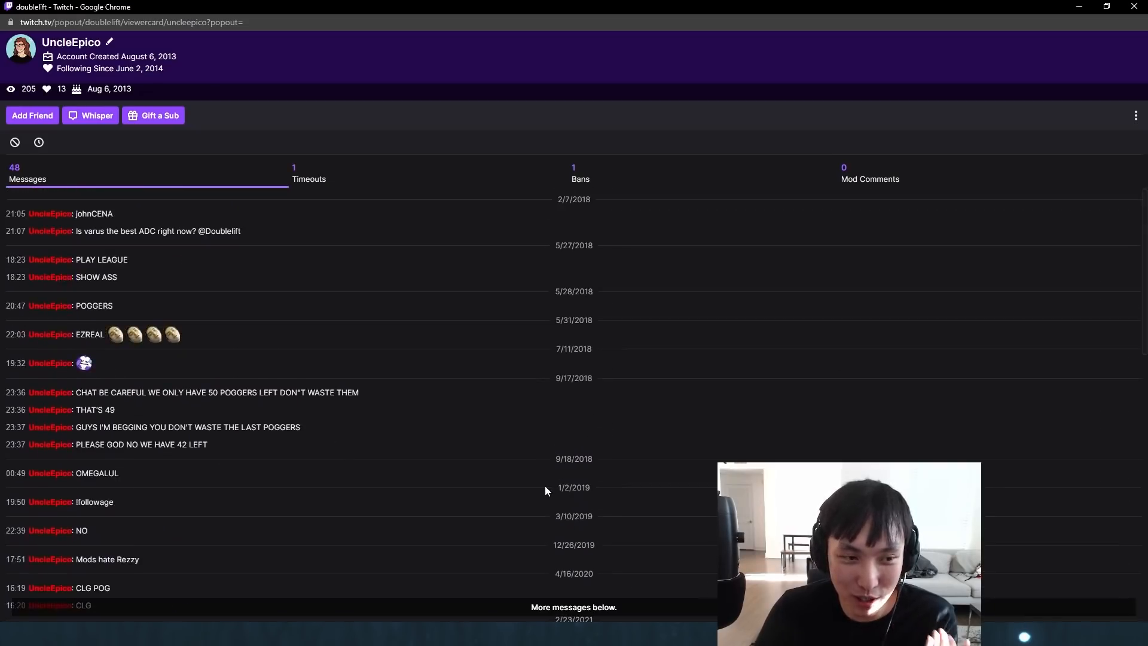
{"action": "scroll", "scroll_direction": "down", "scroll_amount": 3}
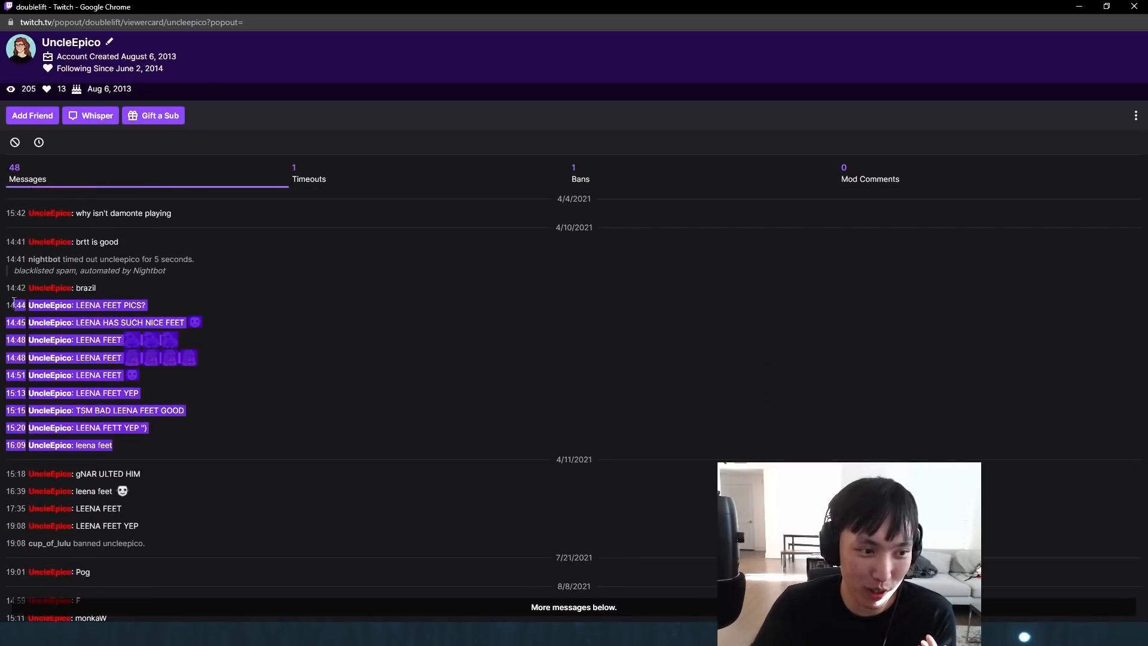
{"action": "scroll", "scroll_direction": "down", "scroll_amount": 3}
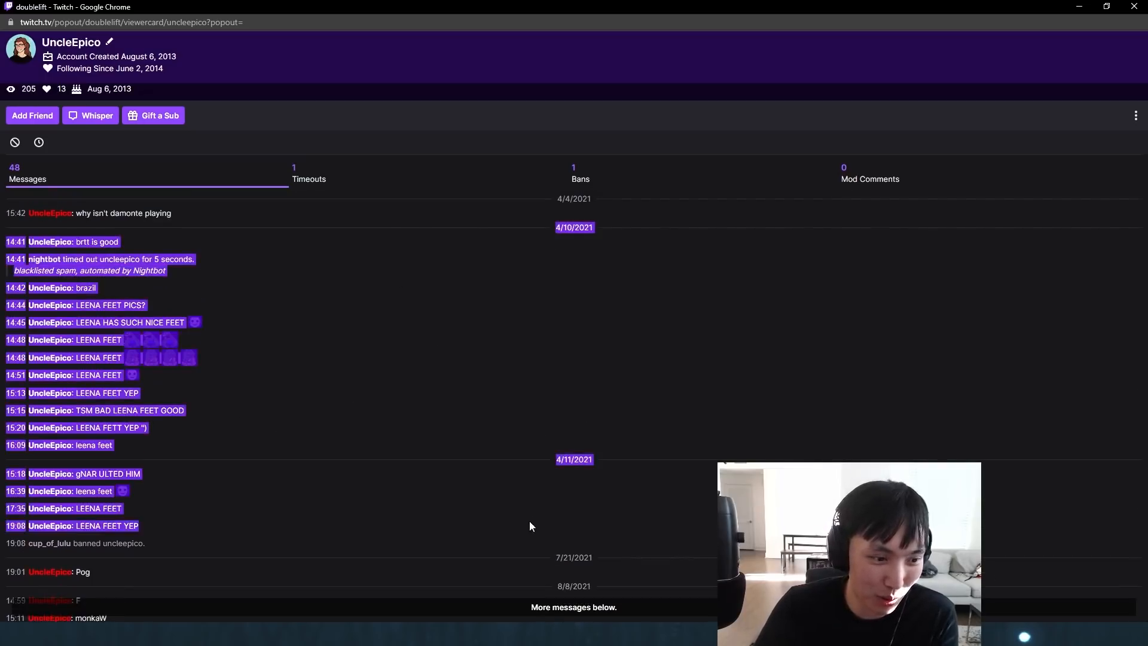
{"action": "scroll", "scroll_direction": "down", "scroll_amount": 3}
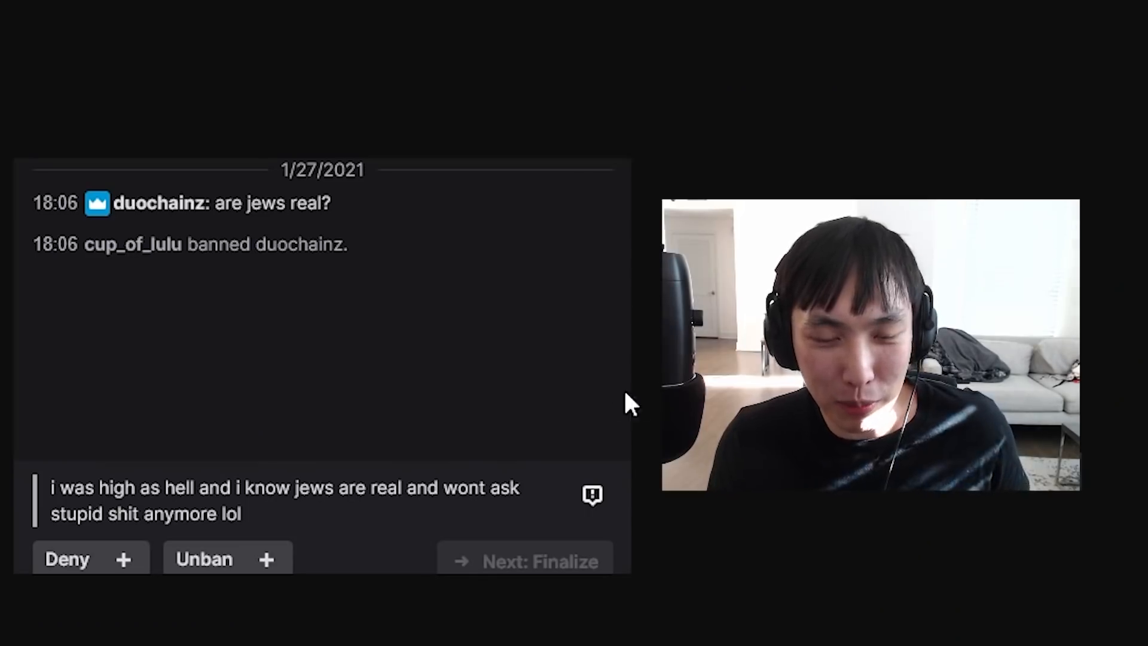
{"action": "mouse_move", "coordinate": [220, 517]}
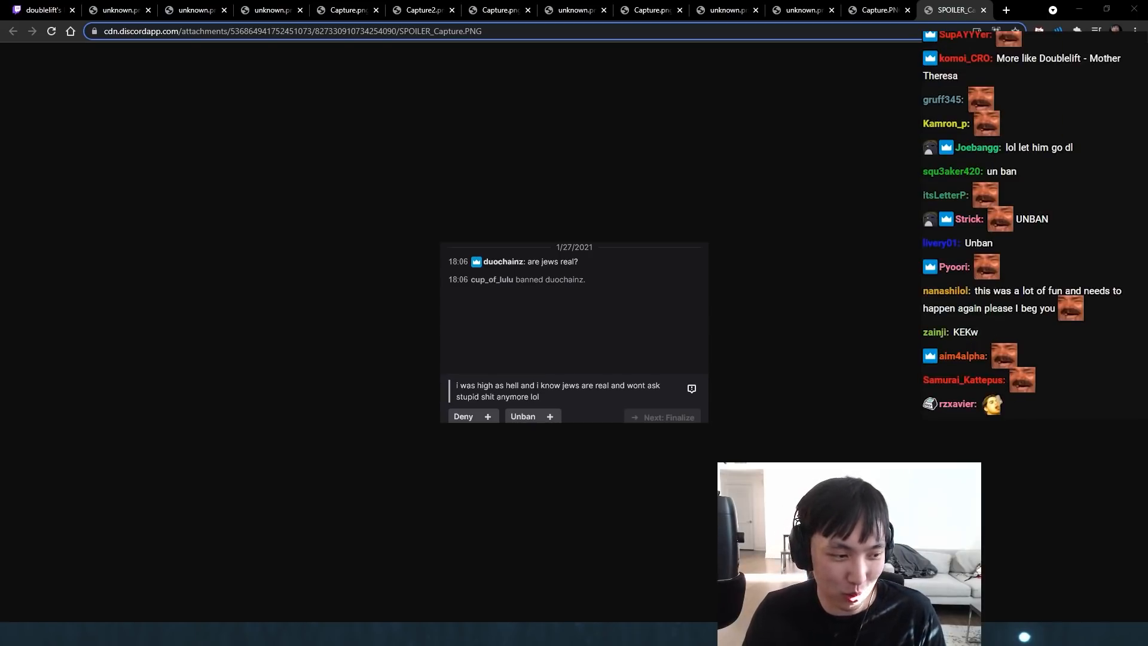
{"action": "scroll", "scroll_direction": "down", "scroll_amount": 3}
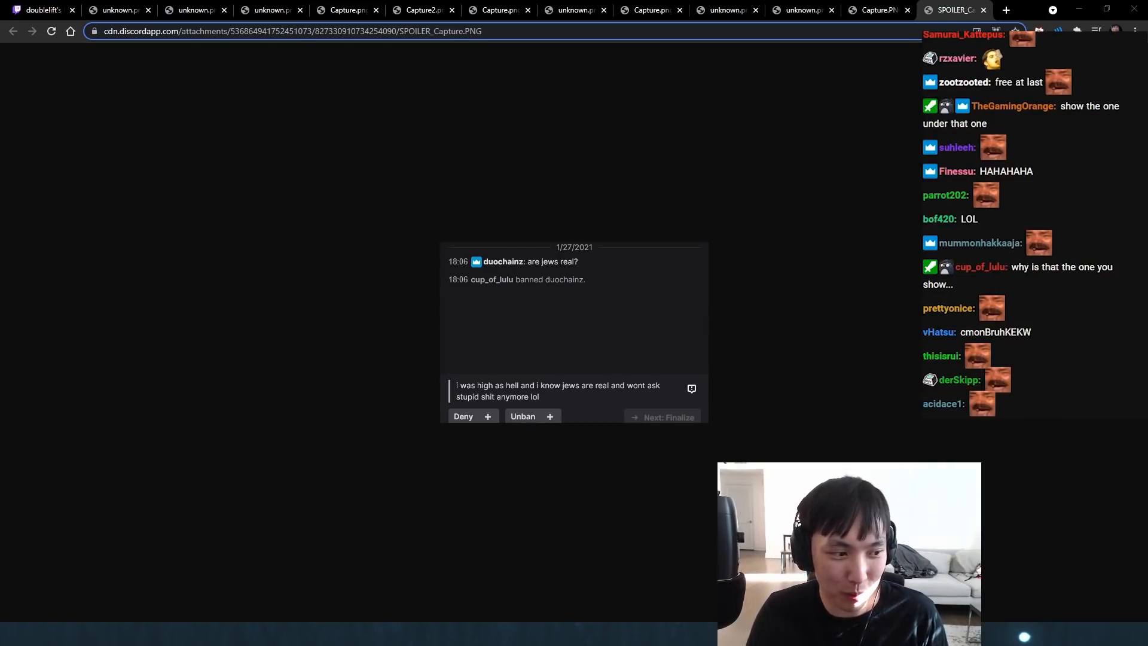
{"action": "scroll", "scroll_direction": "down", "scroll_amount": 3}
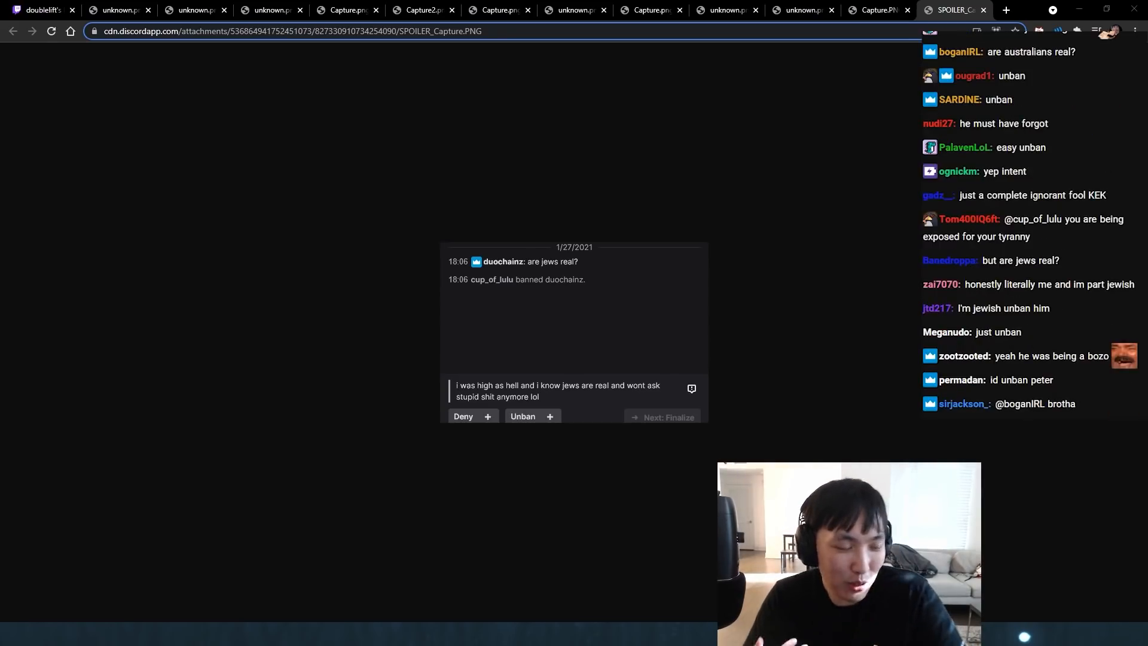
{"action": "scroll", "scroll_direction": "down", "scroll_amount": 3}
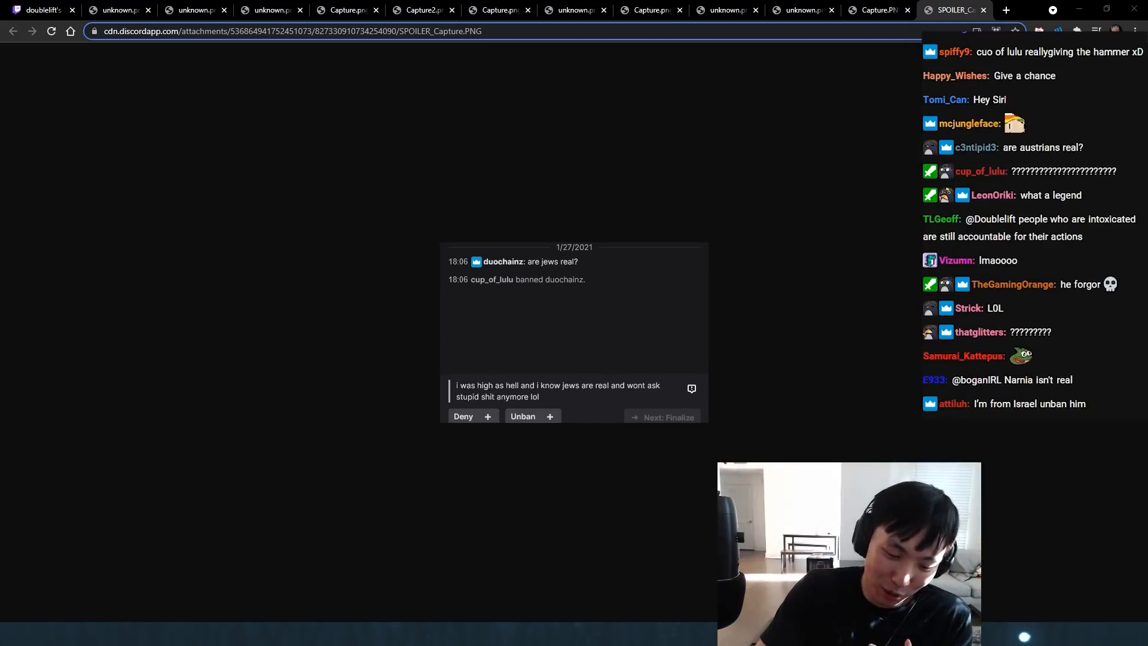
{"action": "scroll", "scroll_direction": "down", "scroll_amount": 3}
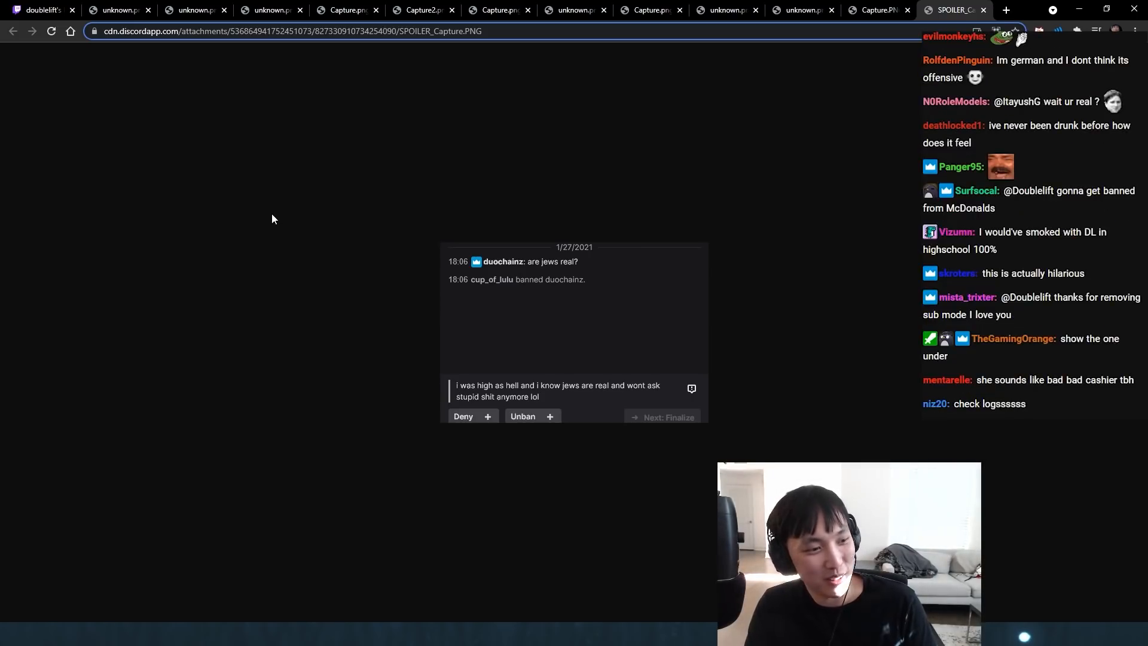
{"action": "scroll", "scroll_direction": "down", "scroll_amount": 3}
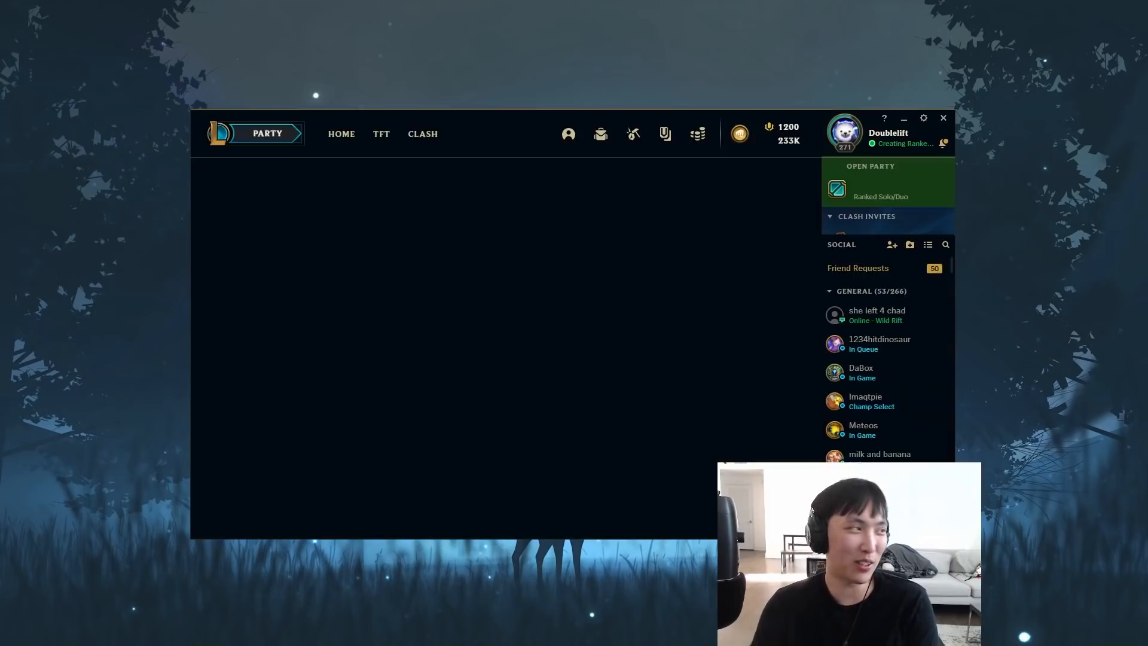
{"action": "left_click", "coordinate": [267, 134]}
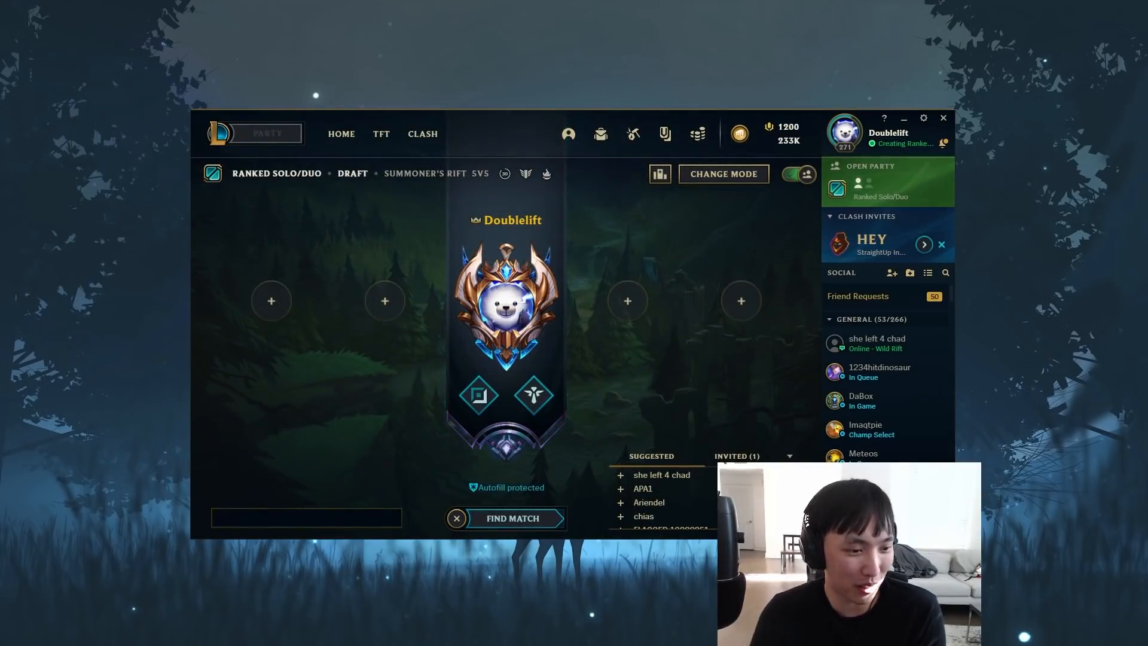